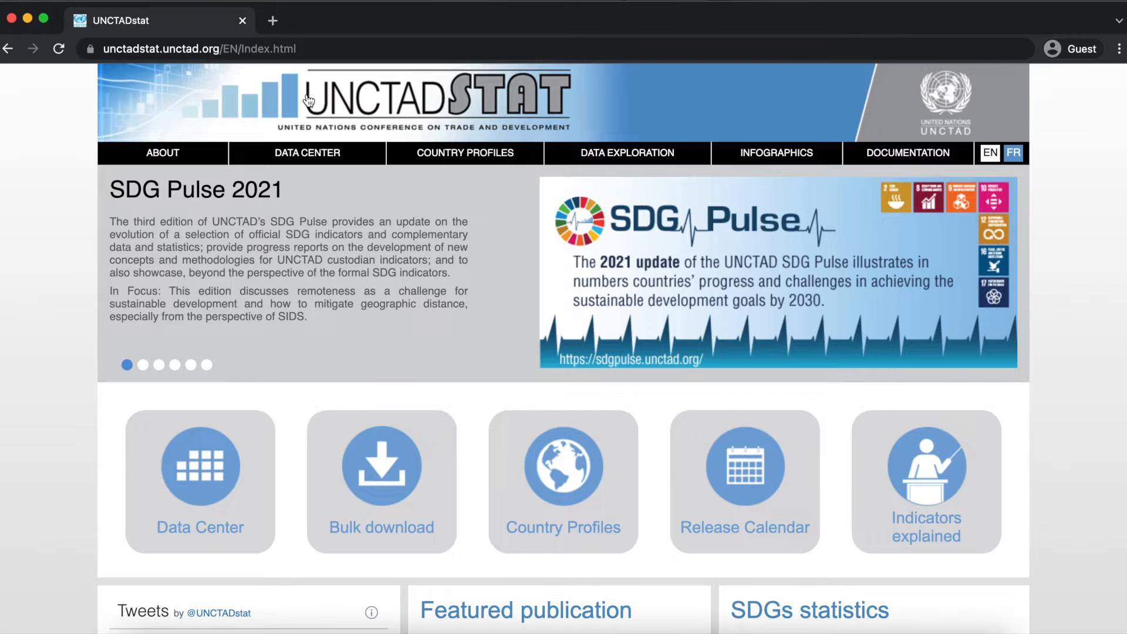
# - Enter the Data Center reports browser from the UNCTADstat site
pyautogui.click(143, 364)
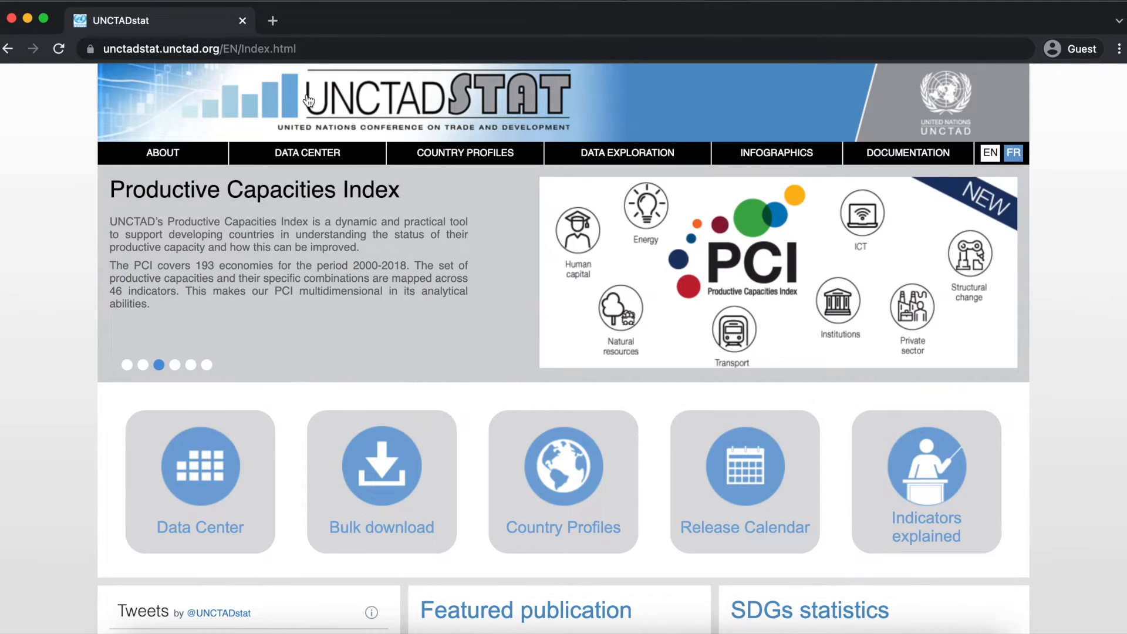
pyautogui.click(307, 153)
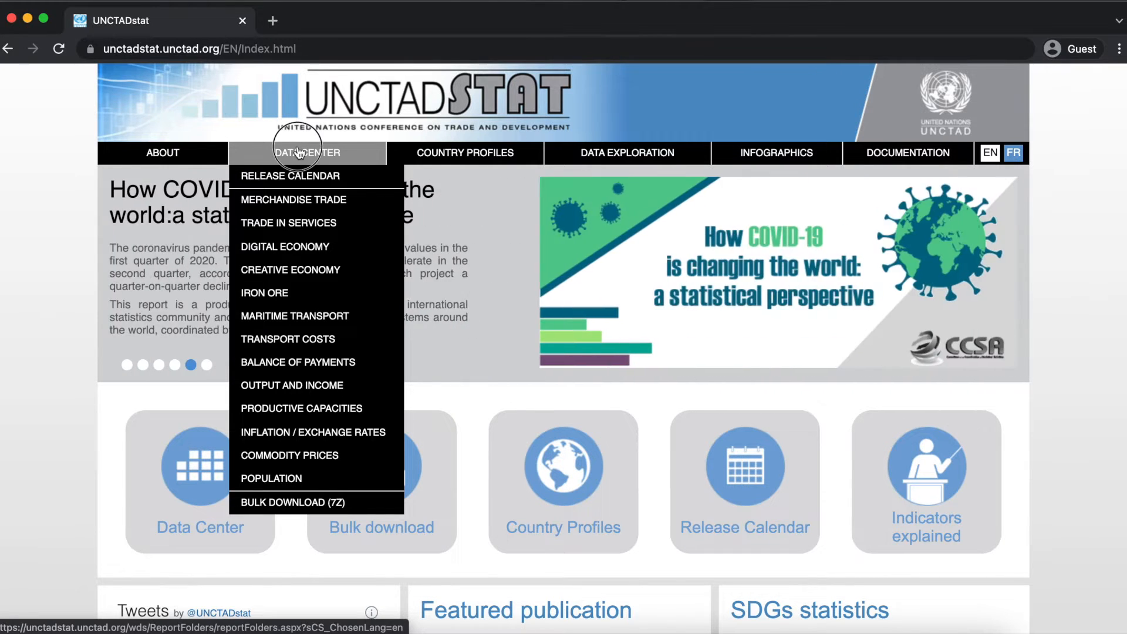
pyautogui.click(292, 200)
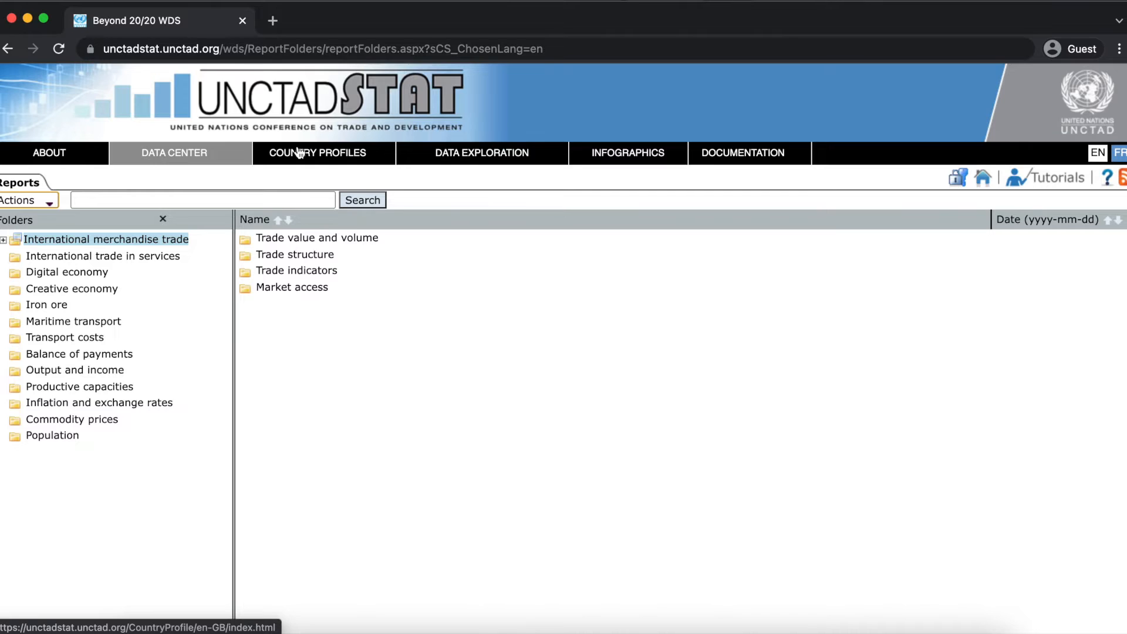
pyautogui.moveTo(280, 305)
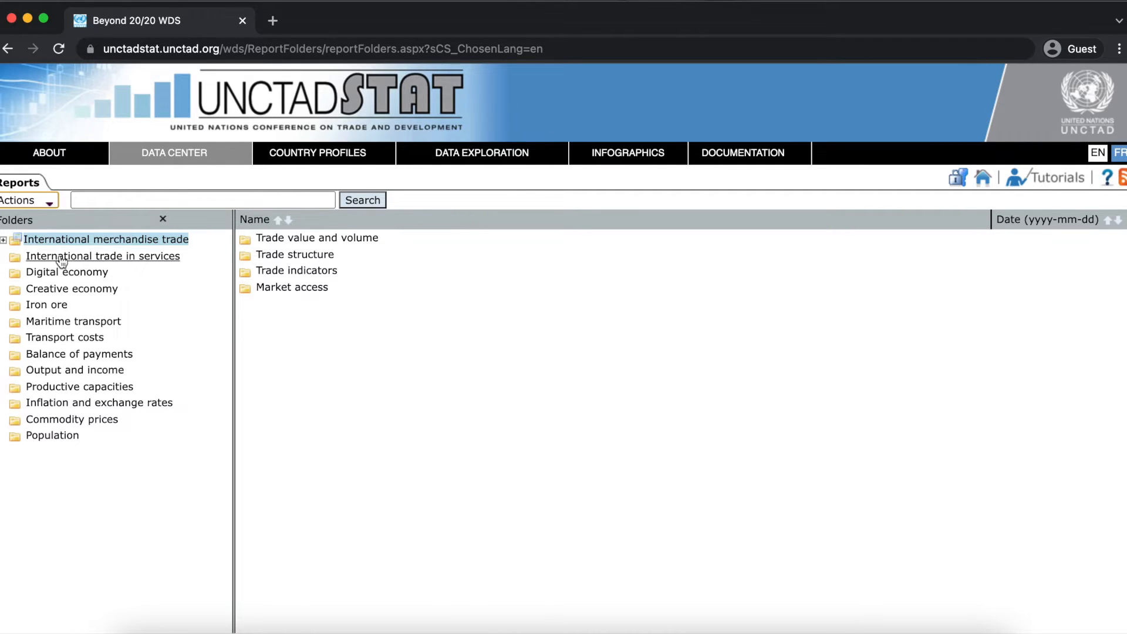
# - Browse the International trade in services and Digital economy folders, then return to International merchandise trade
pyautogui.click(103, 256)
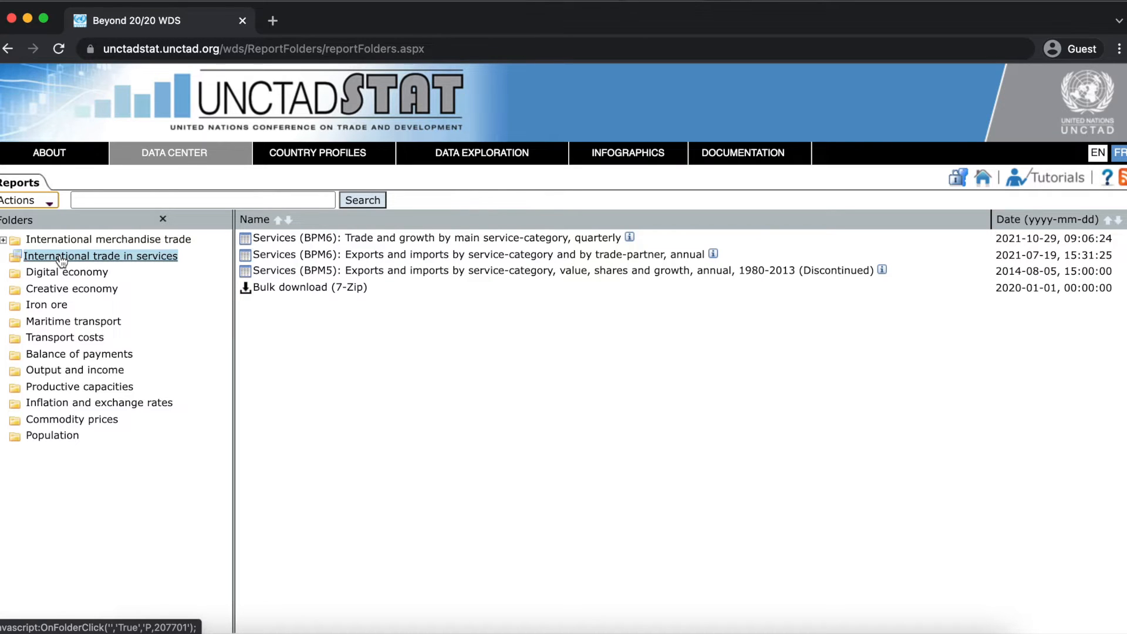
pyautogui.click(63, 271)
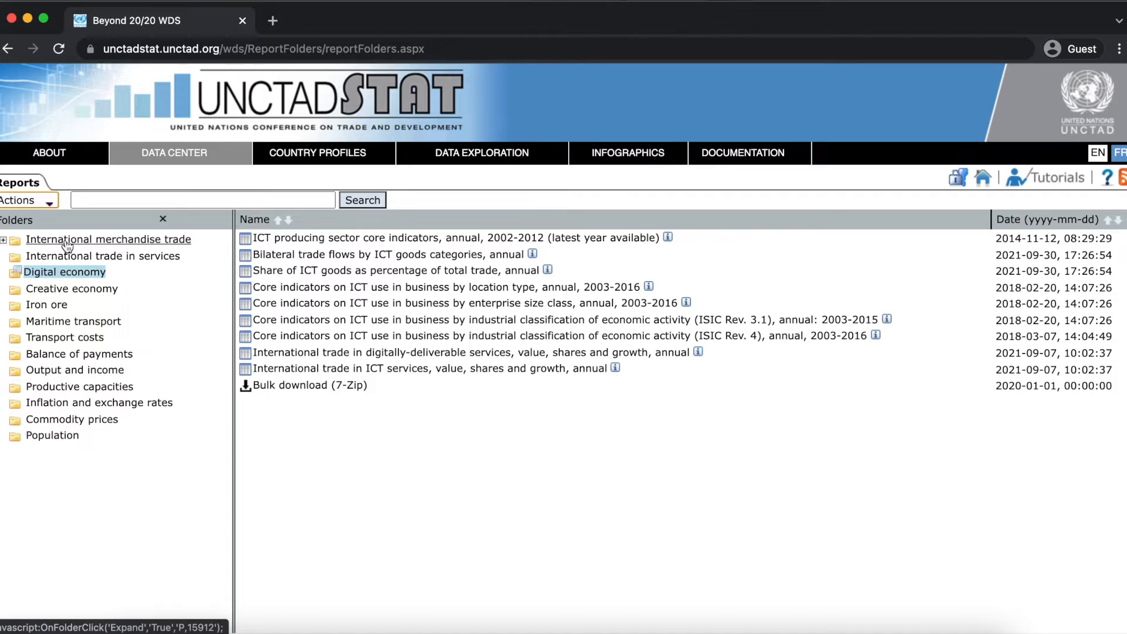
pyautogui.click(107, 239)
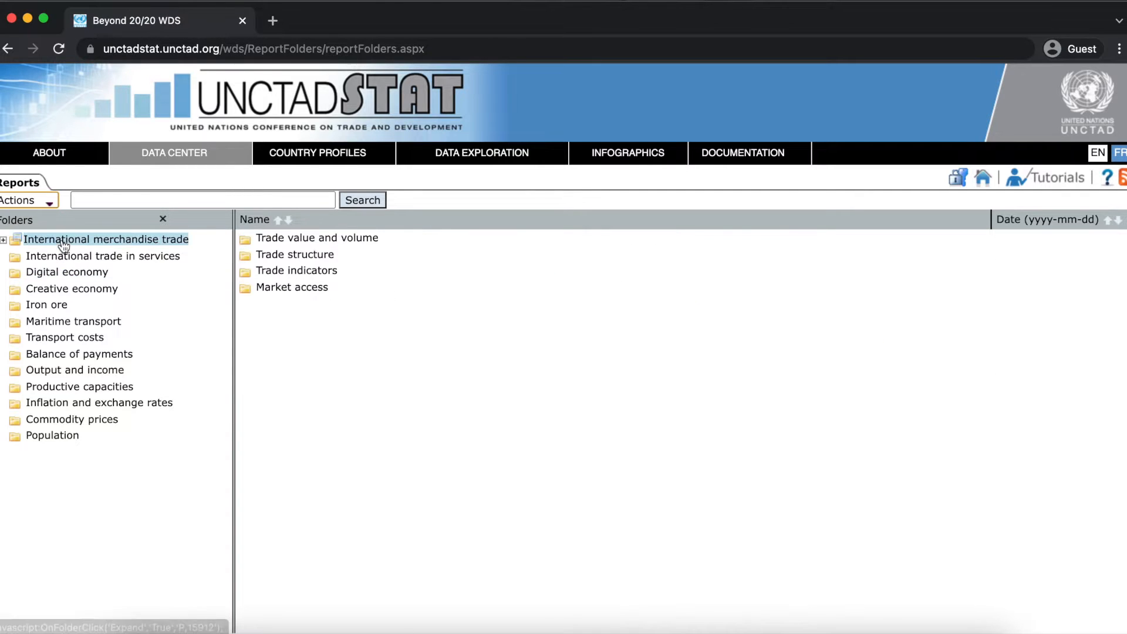
pyautogui.moveTo(4, 239)
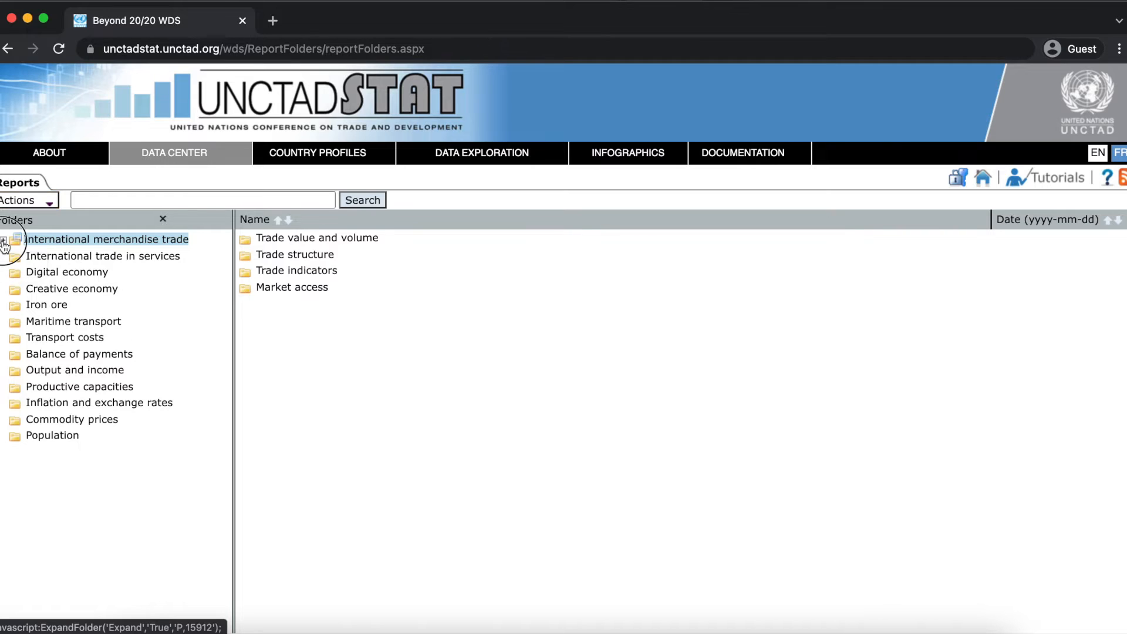
pyautogui.click(6, 239)
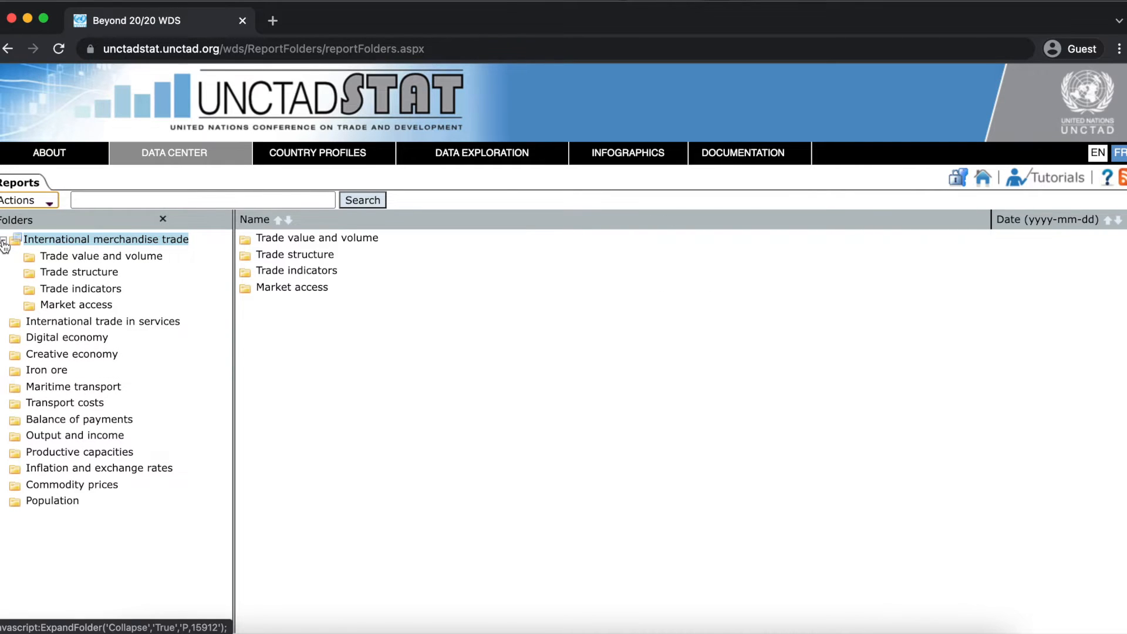
pyautogui.click(5, 239)
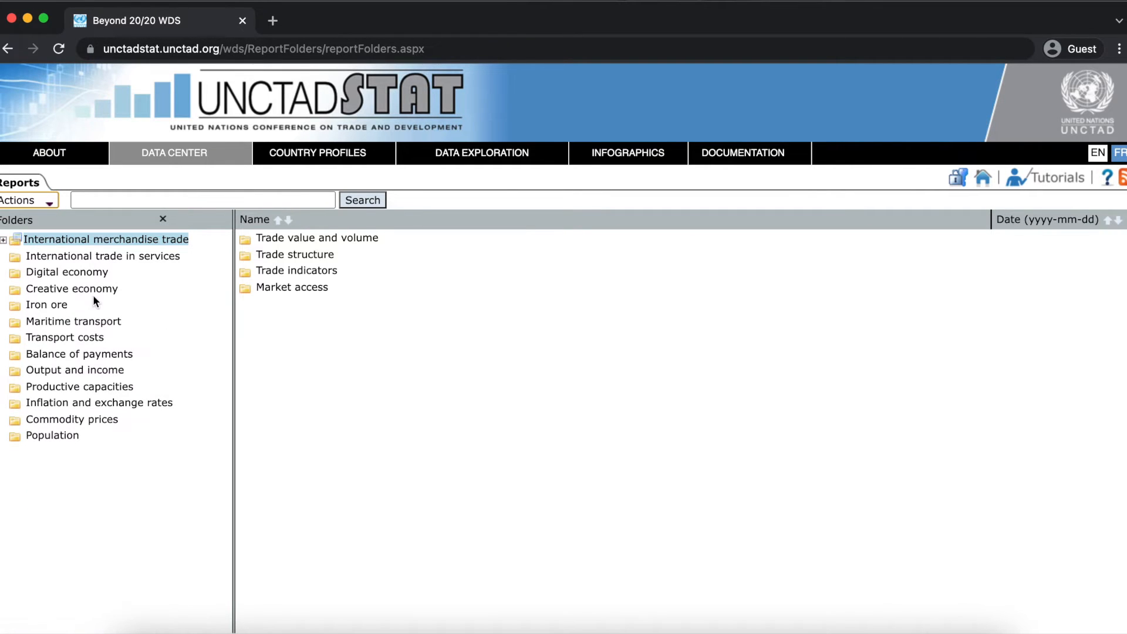
pyautogui.moveTo(279, 223)
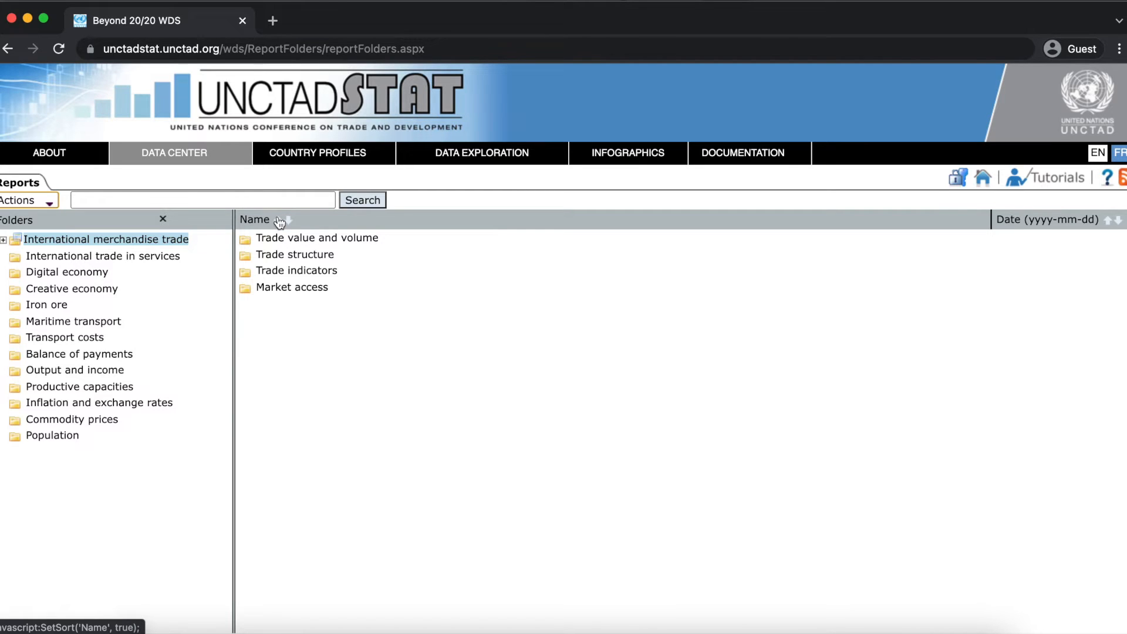
pyautogui.moveTo(280, 221)
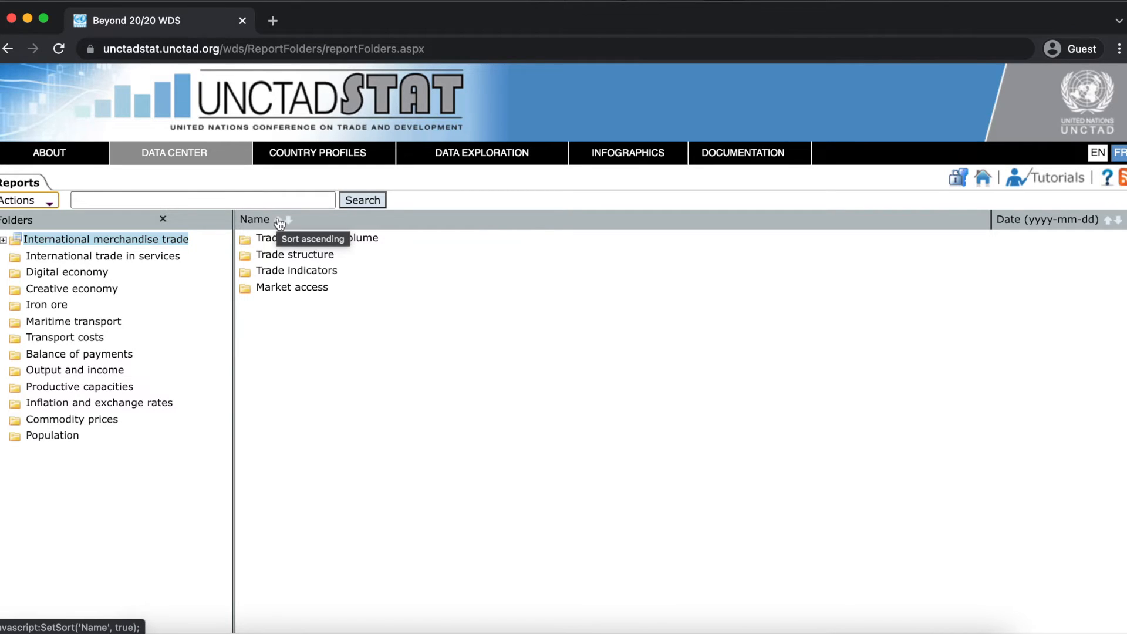
# - Sort the merchandise trade subfolders by name ascending, then descending, then restore the original order
pyautogui.click(255, 219)
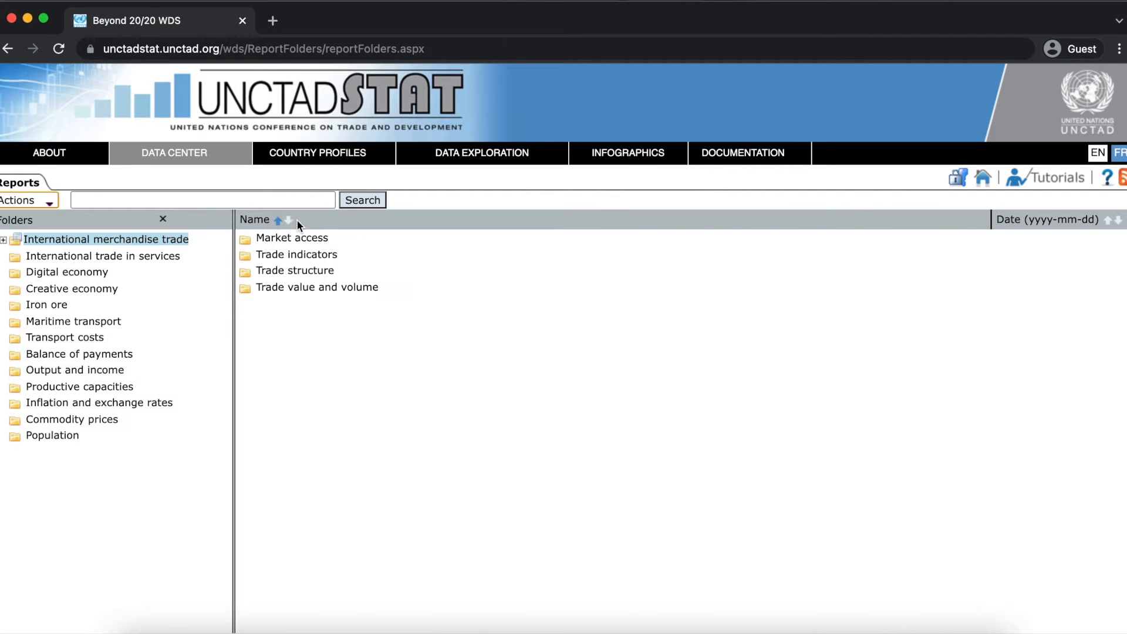
pyautogui.moveTo(289, 219)
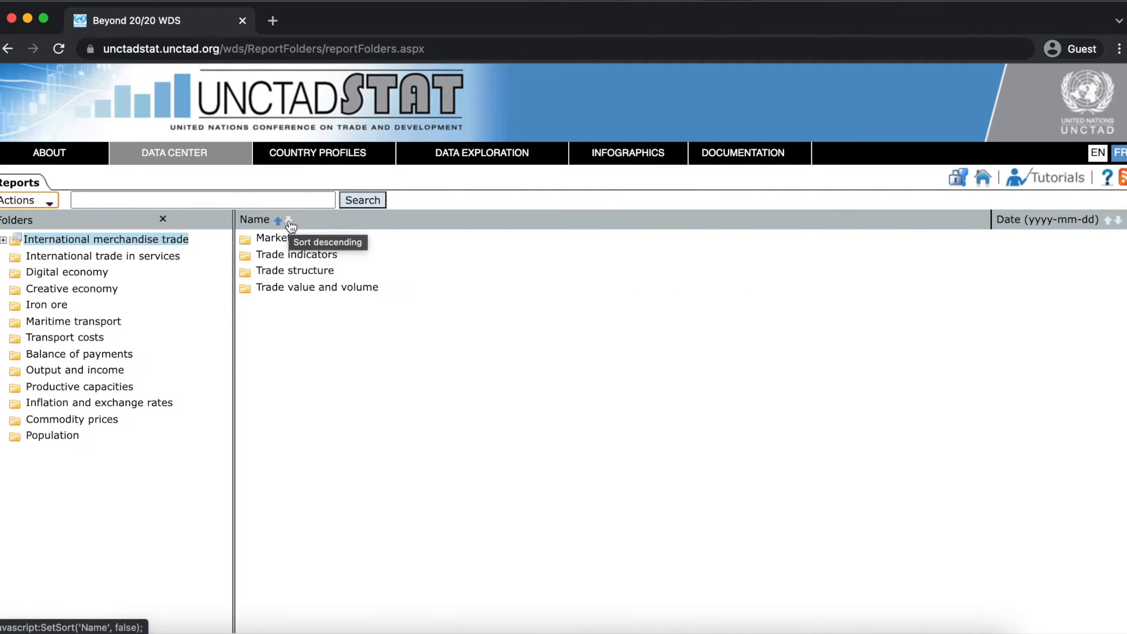
pyautogui.click(286, 219)
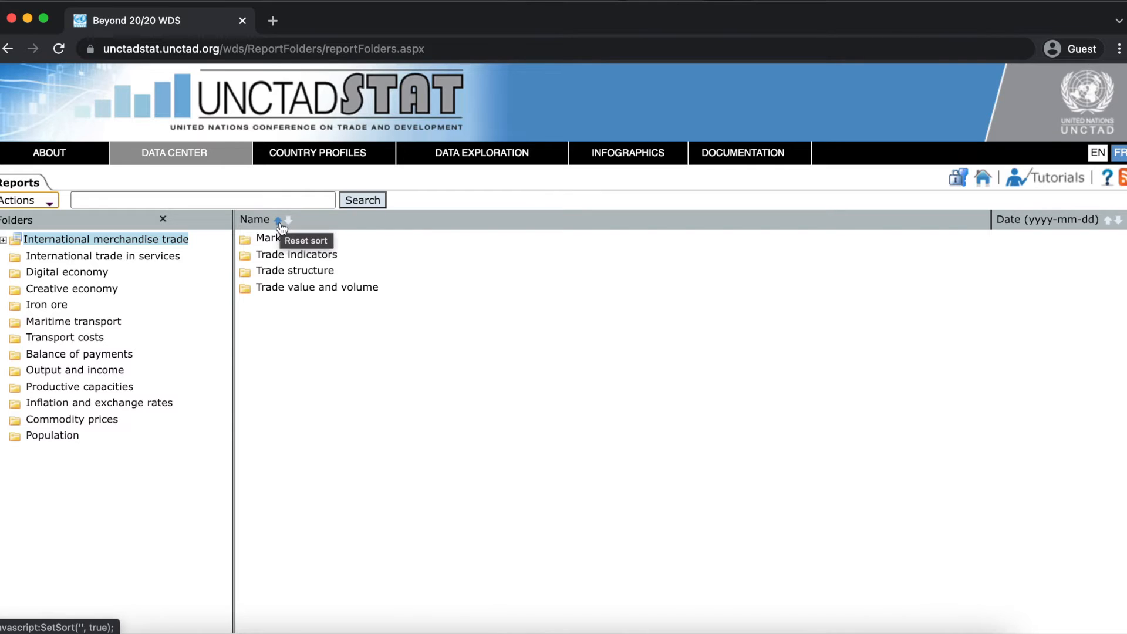
pyautogui.click(279, 219)
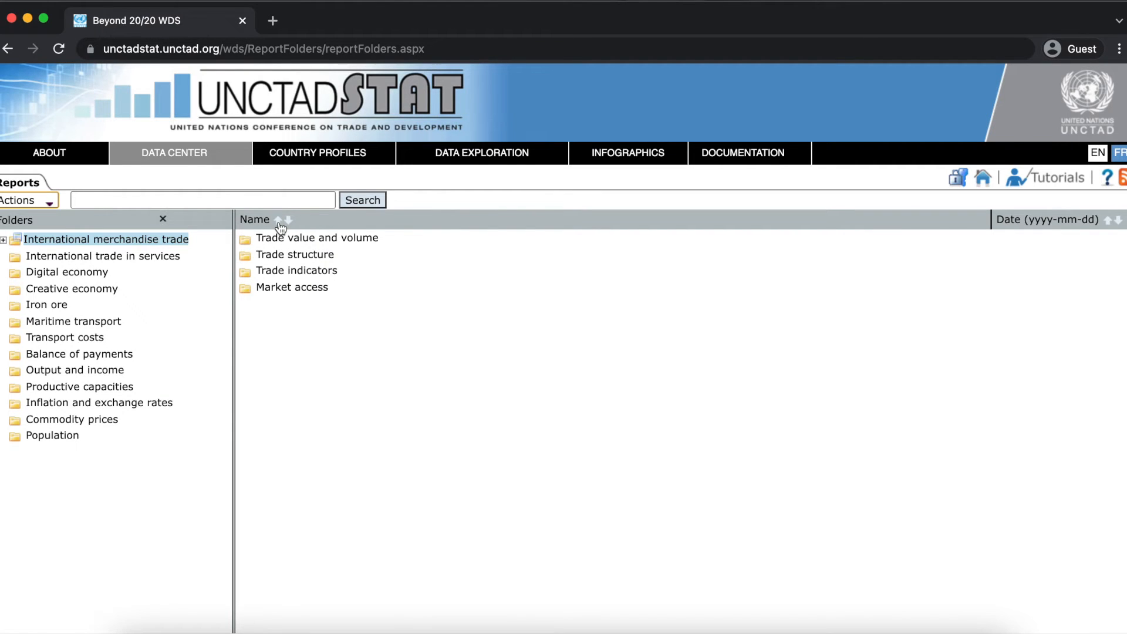
pyautogui.moveTo(317, 237)
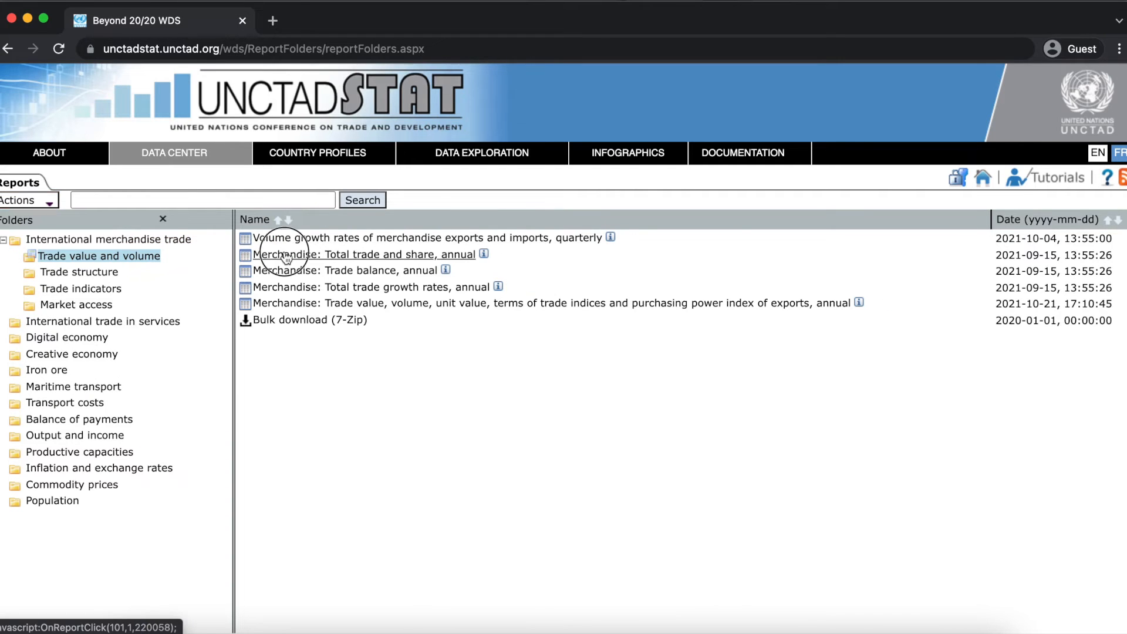
# - Open the 'Merchandise: Total trade and share, annual' report as an exports table by economy and year
pyautogui.click(363, 255)
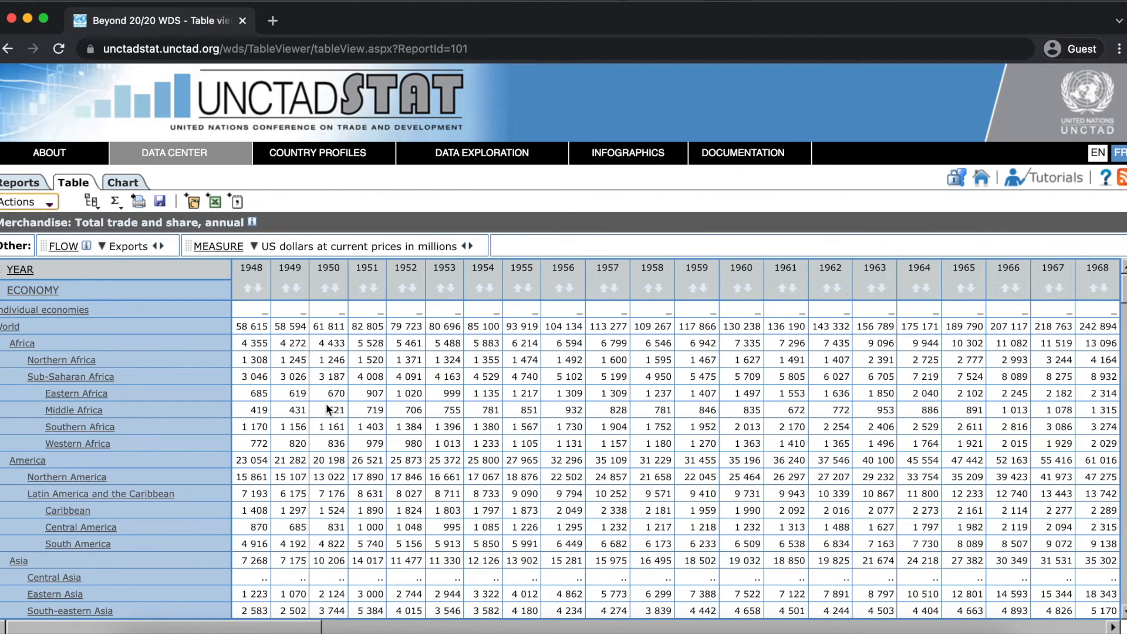
pyautogui.moveTo(122, 181)
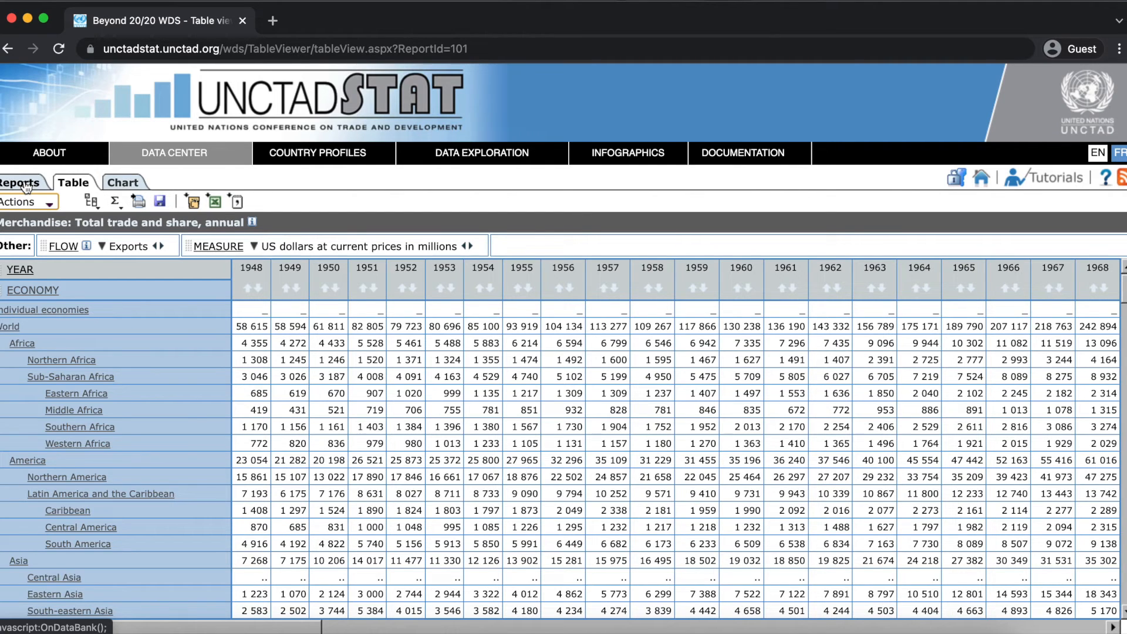
# - Return to the reports browser and search all reports for 'United States'
pyautogui.click(20, 183)
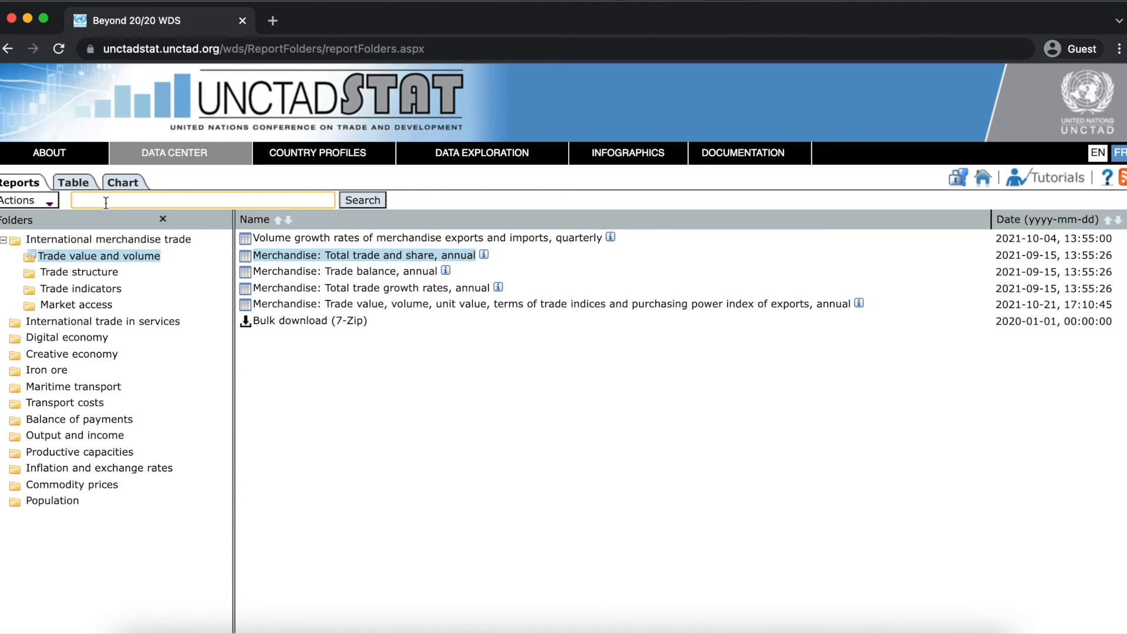
pyautogui.write('United States')
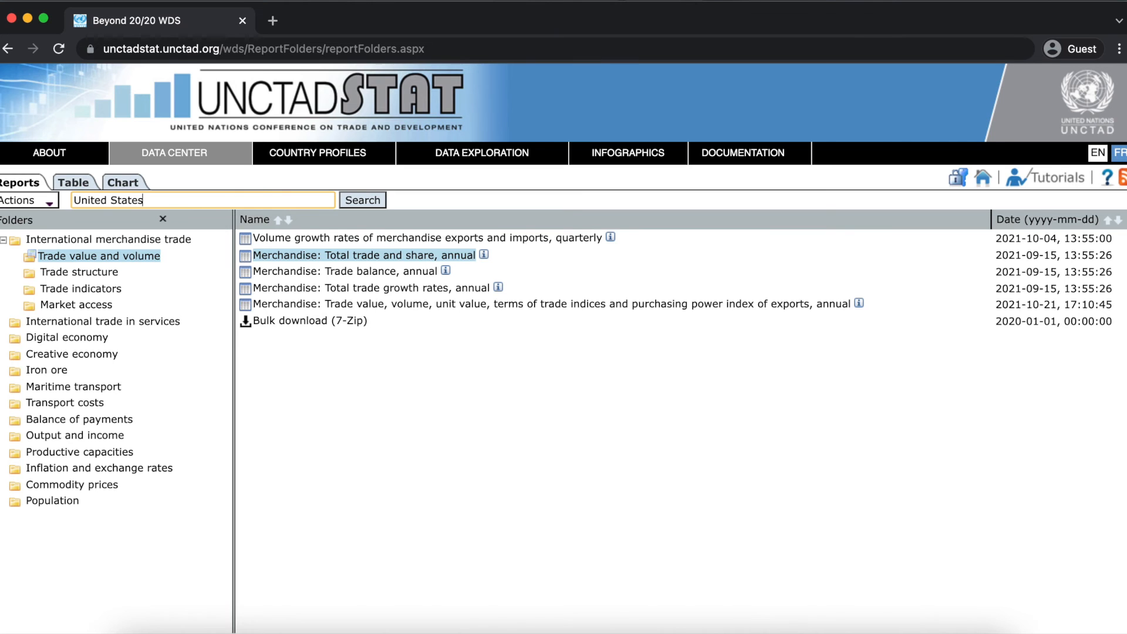
pyautogui.click(363, 254)
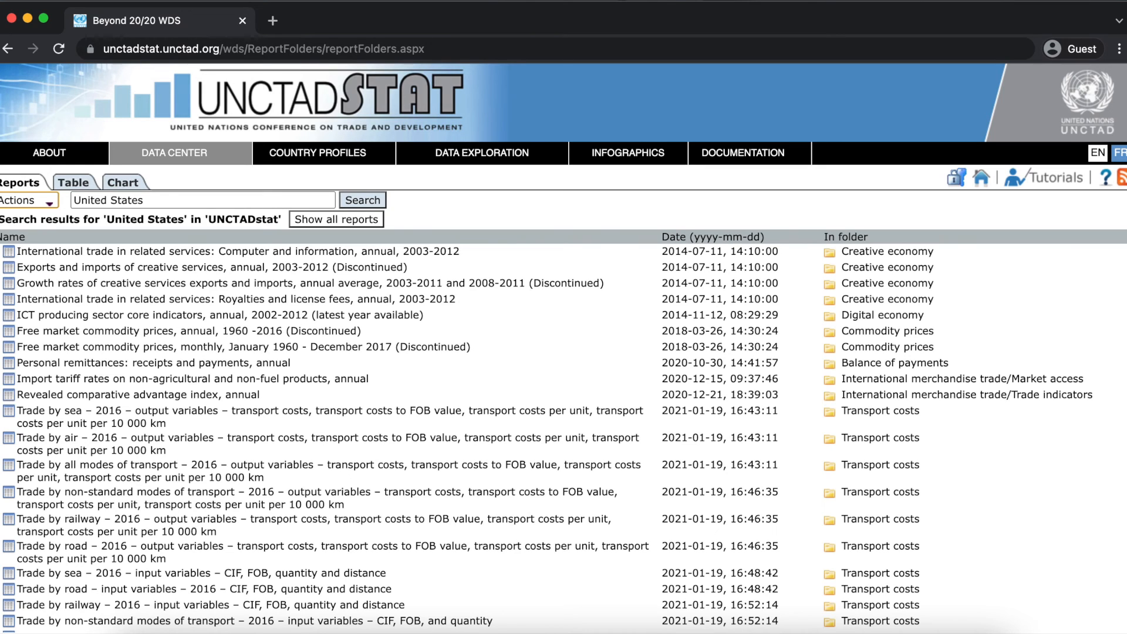
pyautogui.moveTo(118, 220)
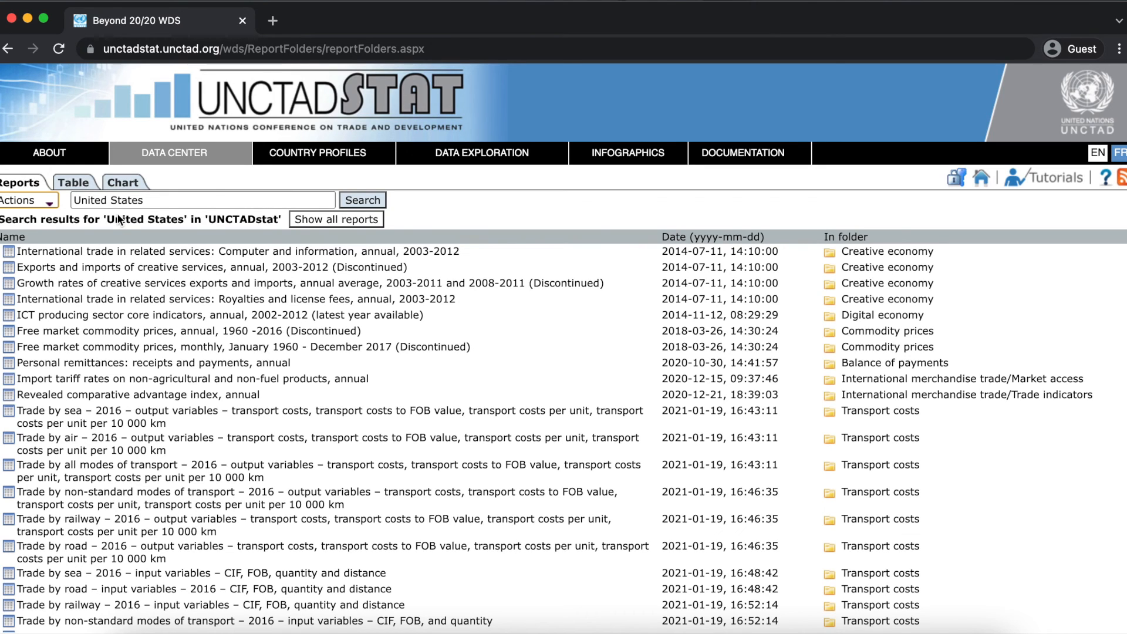
pyautogui.moveTo(319, 216)
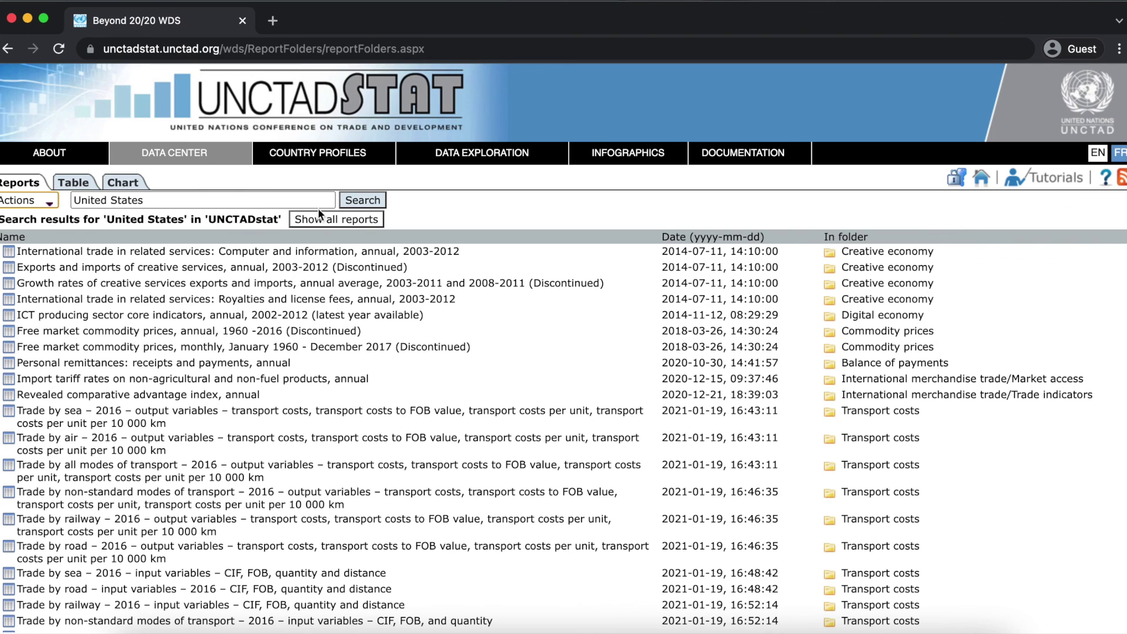